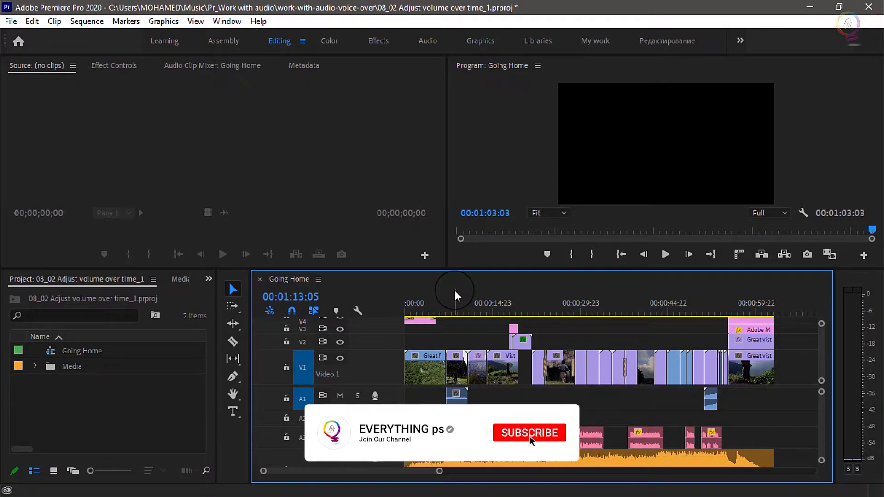
# Enlarge the Audio 4 track so the music waveform shows taller
pyautogui.click(529, 433)
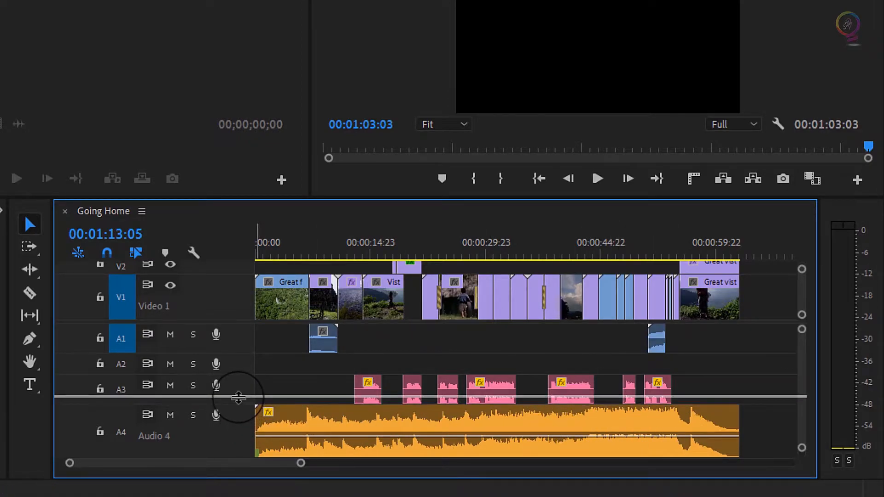
# Expand the Audio 4 track further to reveal both channels and the volume line
pyautogui.moveTo(238, 398); pyautogui.dragTo(229, 451)
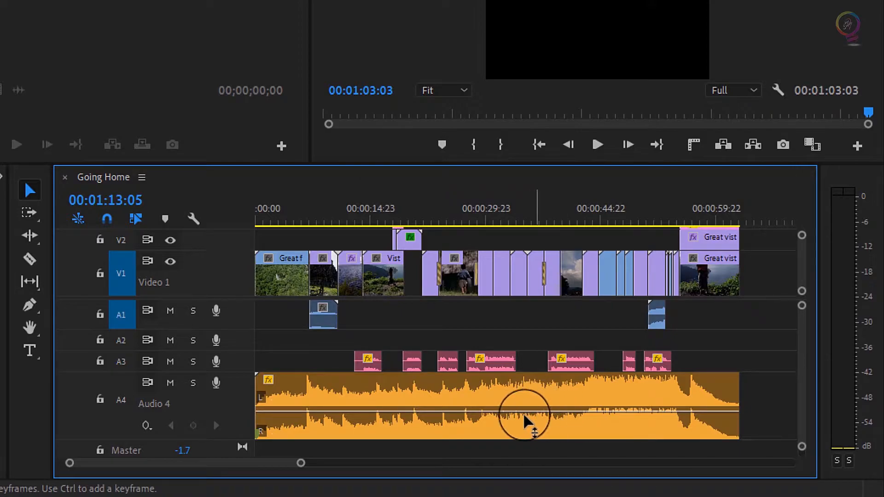
pyautogui.moveTo(422, 422)
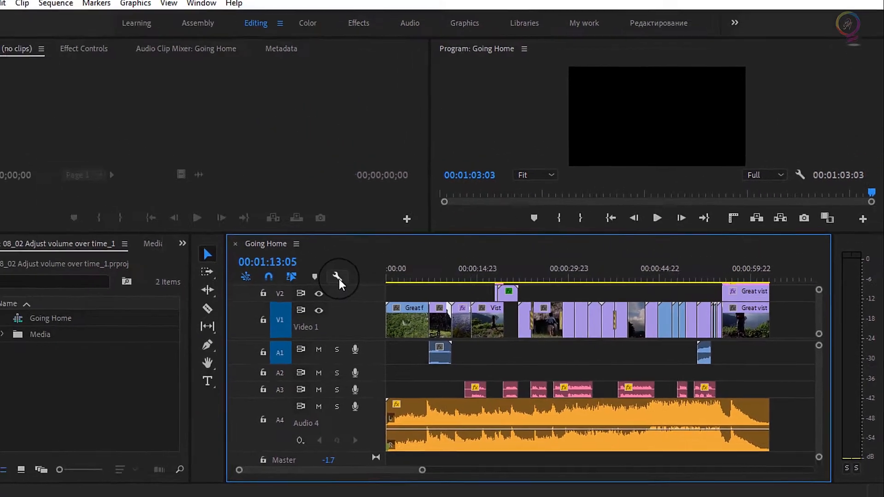
pyautogui.click(338, 280)
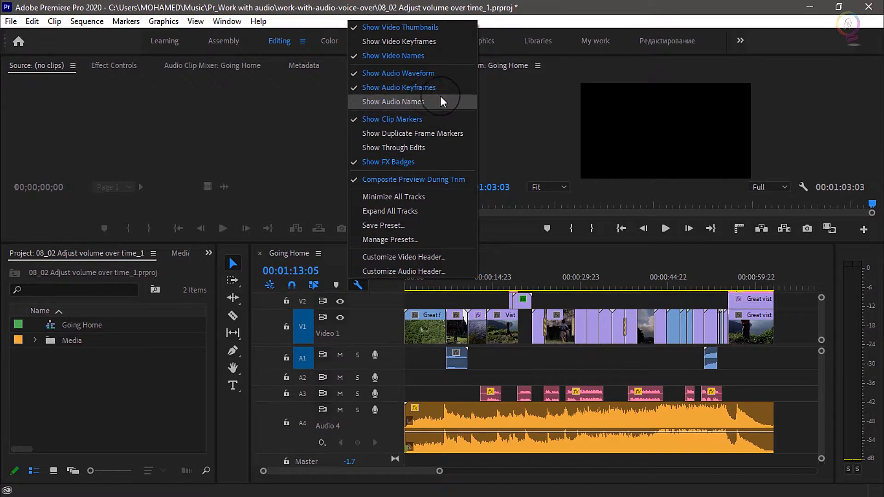
pyautogui.press('Escape')
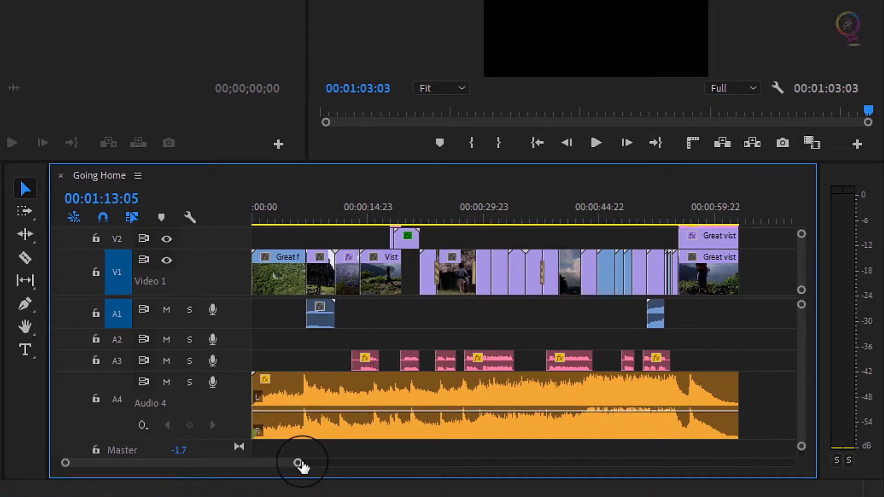
# Zoom the timeline in on the sequence using the zoom bar handle
pyautogui.moveTo(302, 463); pyautogui.dragTo(282, 462)
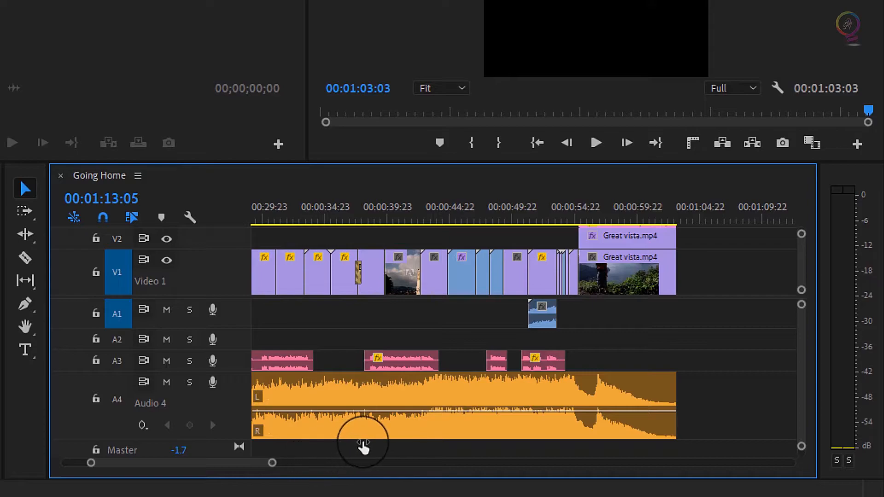
pyautogui.moveTo(707, 383)
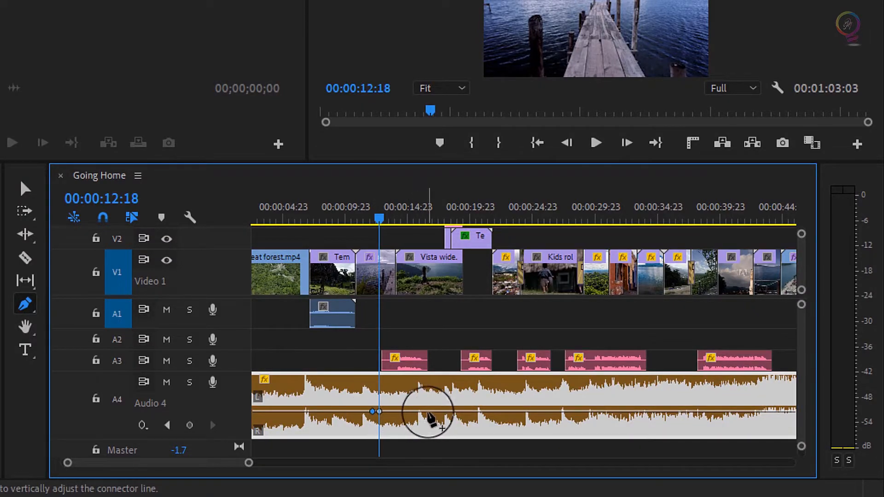
# Add a volume keyframe on the Audio 4 music and drag it down under the voice-over
pyautogui.click(431, 410)
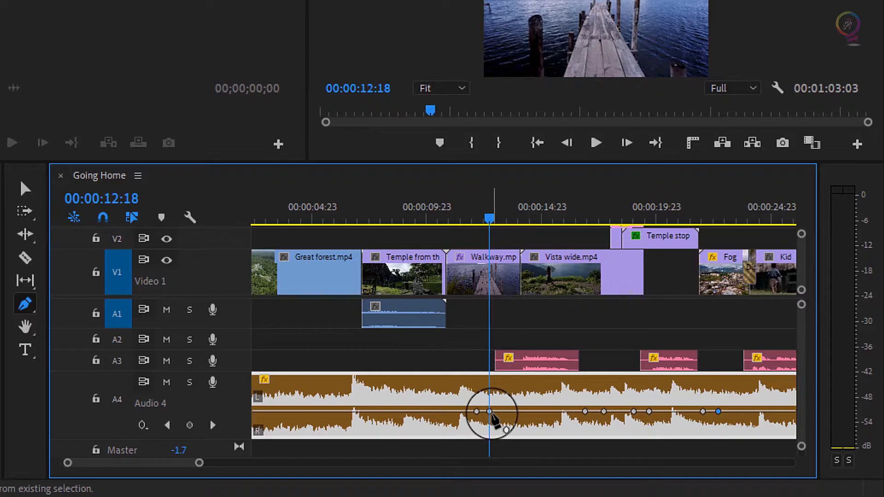
pyautogui.moveTo(489, 410); pyautogui.dragTo(491, 427)
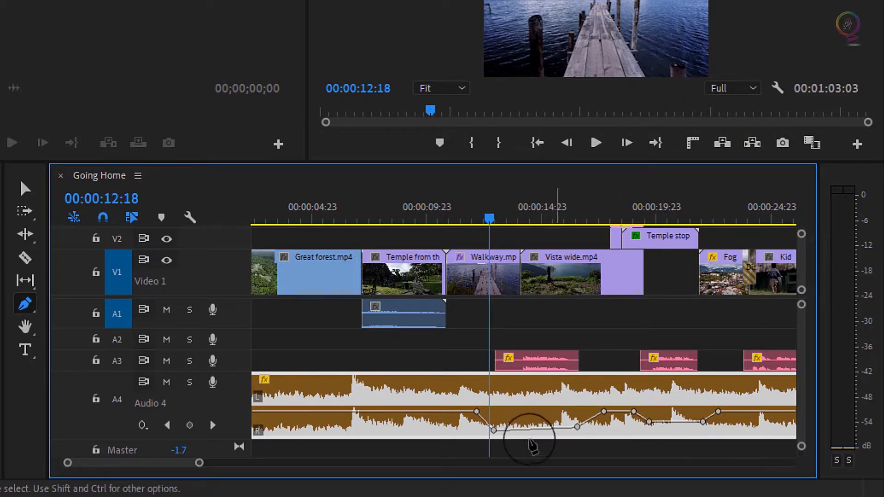
pyautogui.moveTo(473, 440)
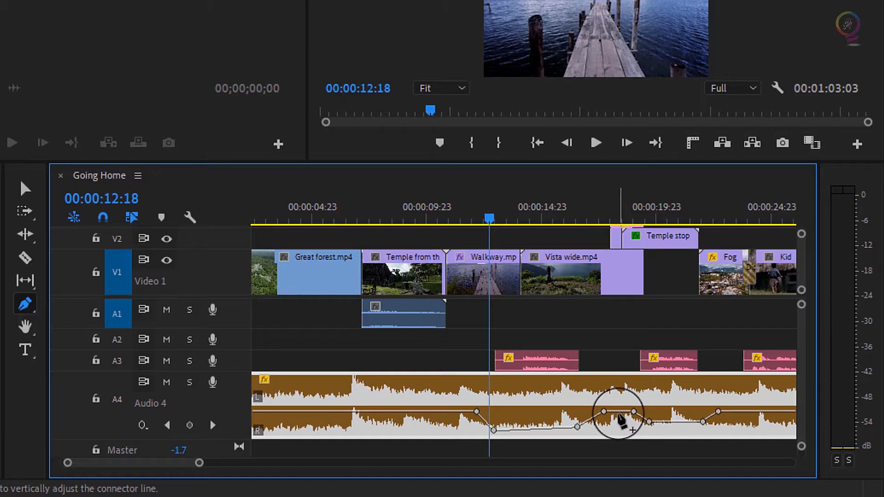
pyautogui.moveTo(617, 414); pyautogui.dragTo(578, 429)
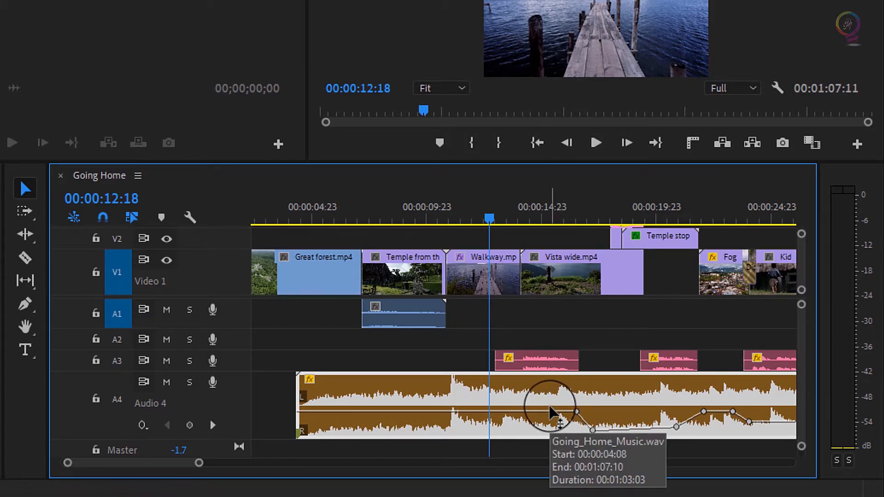
pyautogui.press('ctrl+z')
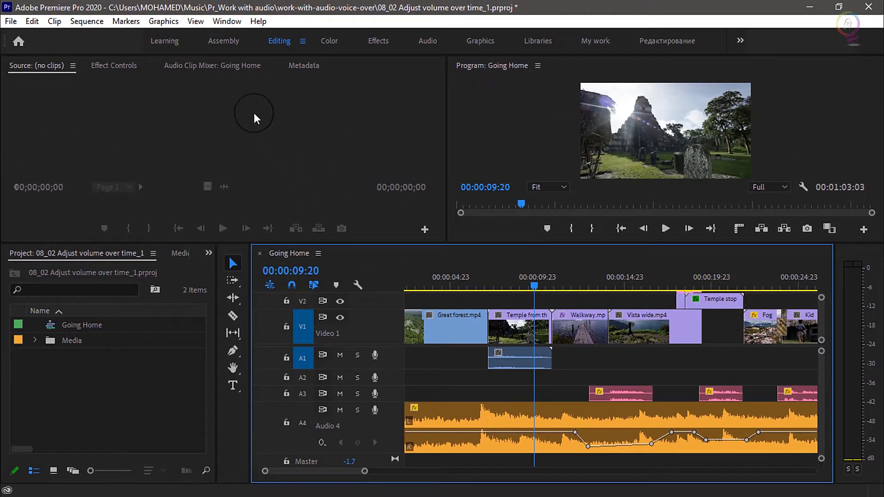
# Show the Audio Clip Mixer panel for the Going Home sequence
pyautogui.click(212, 66)
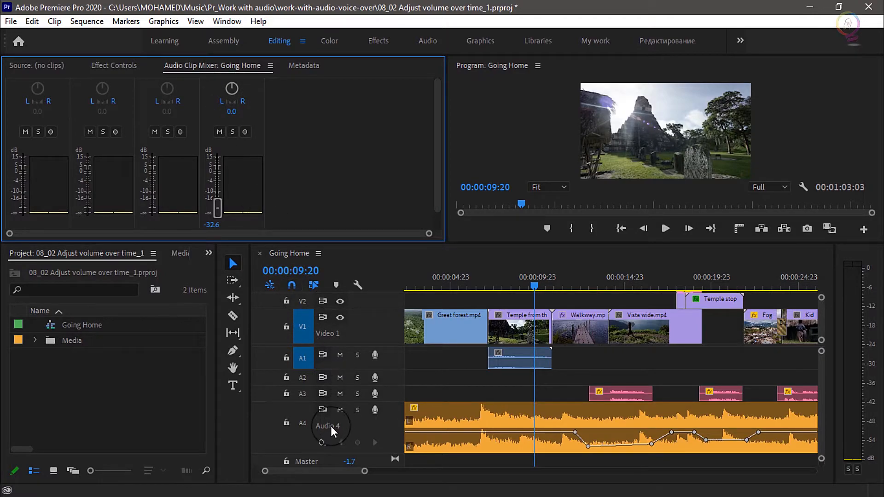
pyautogui.moveTo(255, 245)
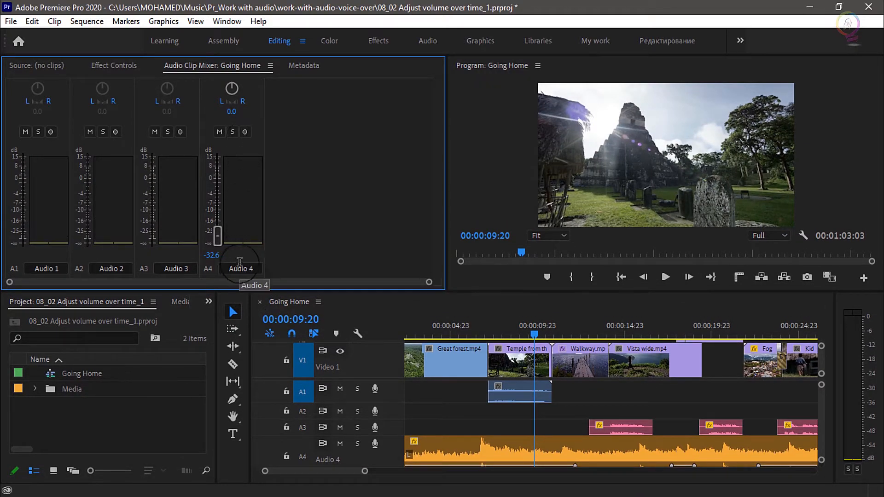
pyautogui.moveTo(245, 132)
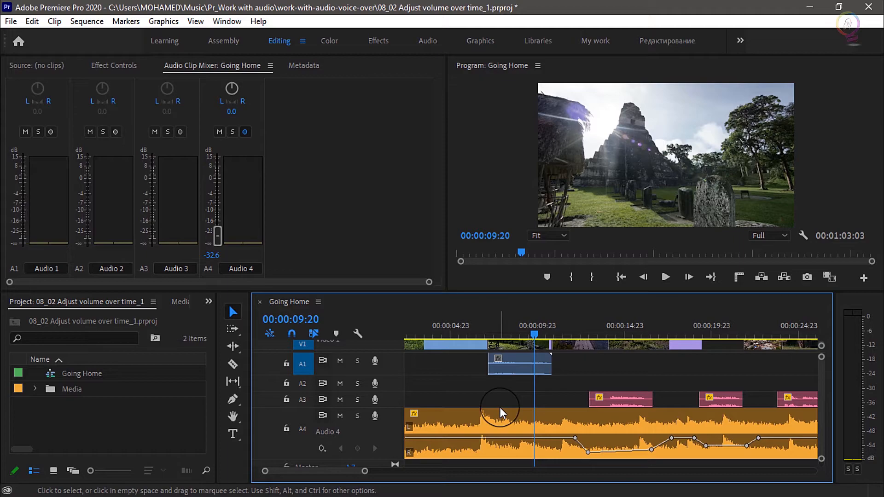
# Play the sequence and pull the Audio 4 fader down to record a live music dip
pyautogui.click(665, 276)
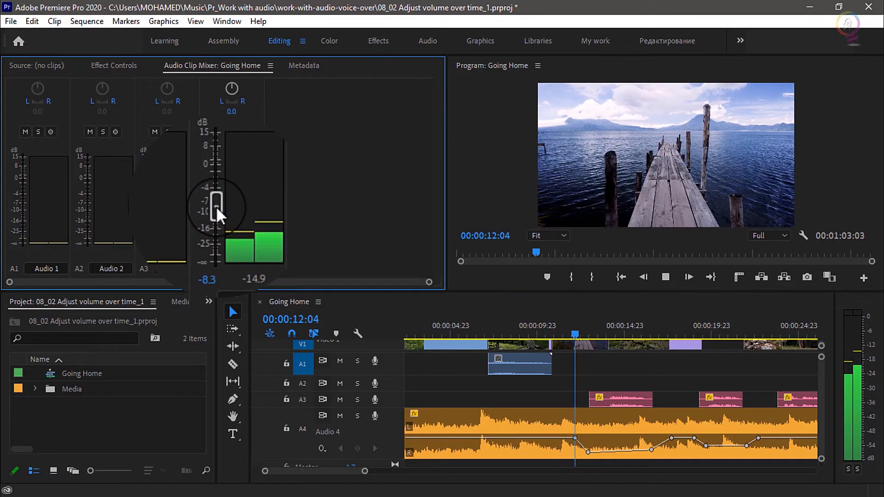
pyautogui.moveTo(217, 202); pyautogui.dragTo(218, 263)
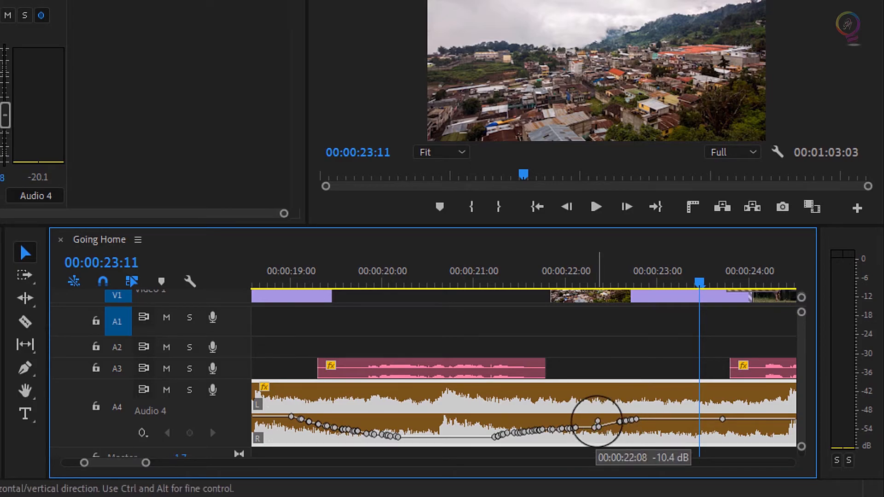
# Adjust recorded keyframes near 00:00:22:08 to about -38.5 dB and -17.3 dB
pyautogui.click(598, 421)
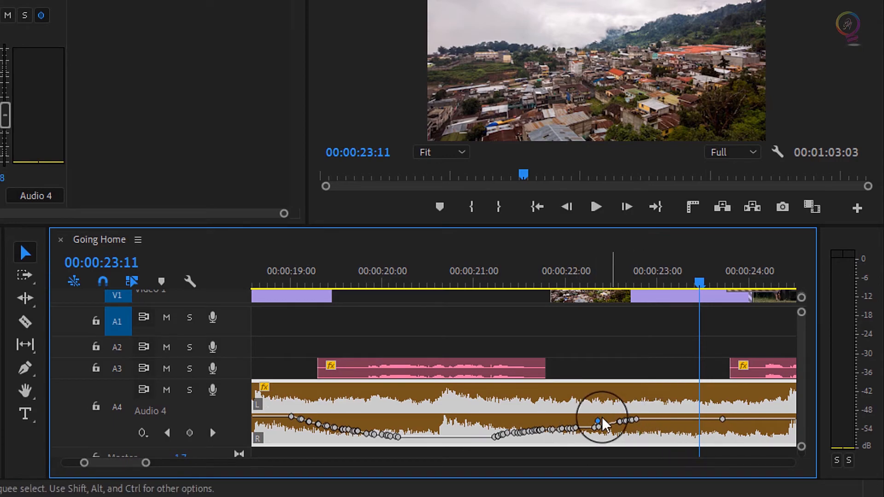
pyautogui.click(24, 367)
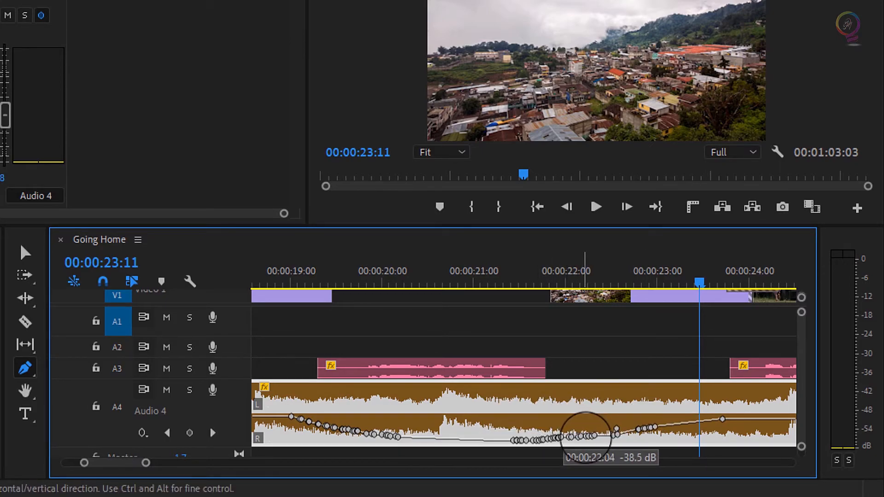
pyautogui.moveTo(587, 430); pyautogui.dragTo(606, 424)
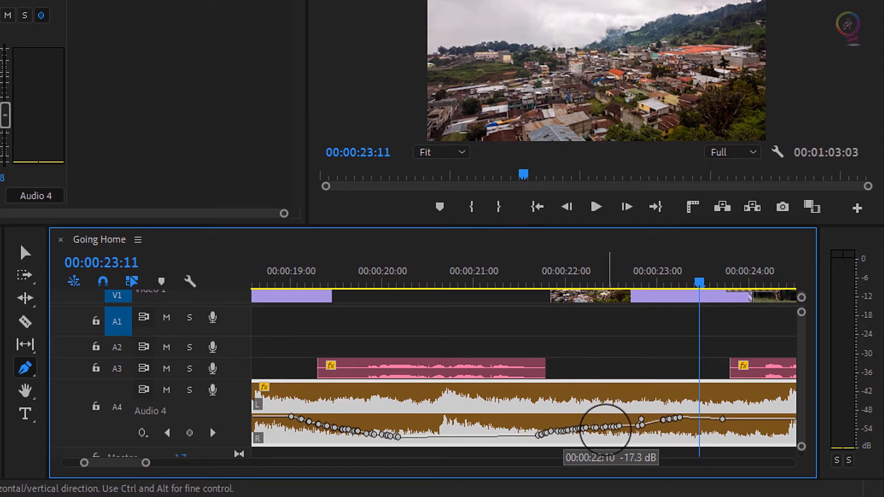
pyautogui.moveTo(606, 427); pyautogui.dragTo(579, 430)
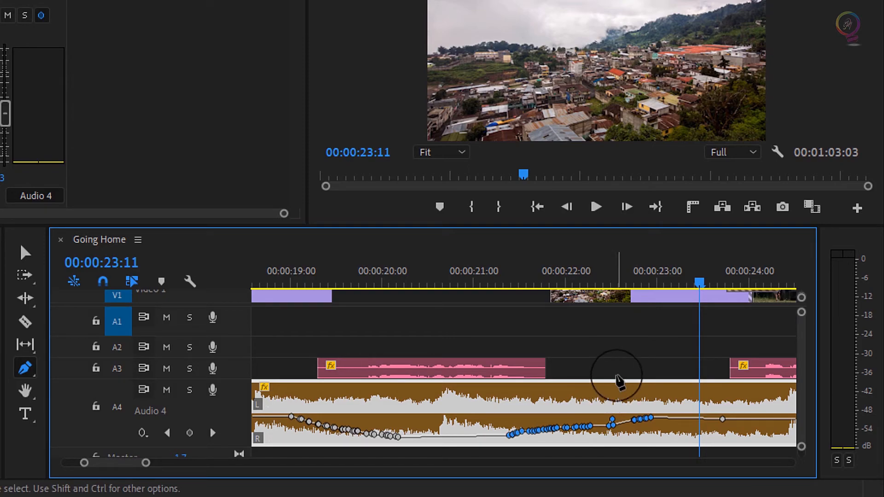
pyautogui.moveTo(589, 409)
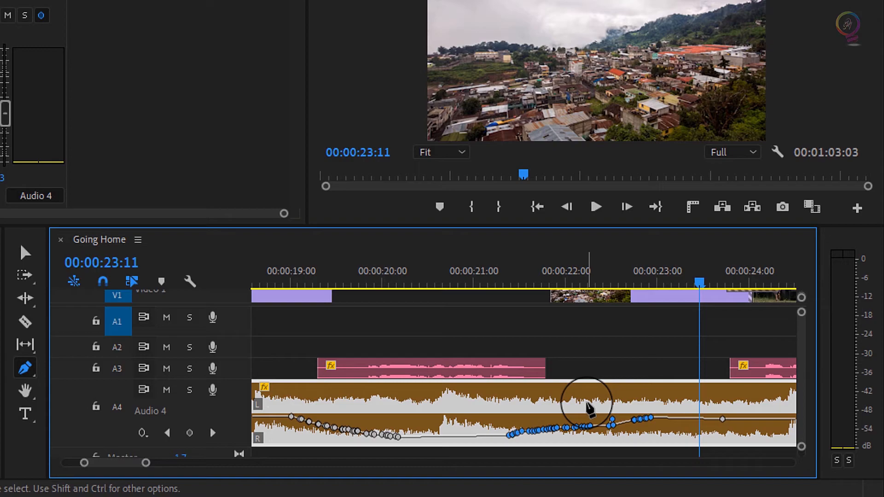